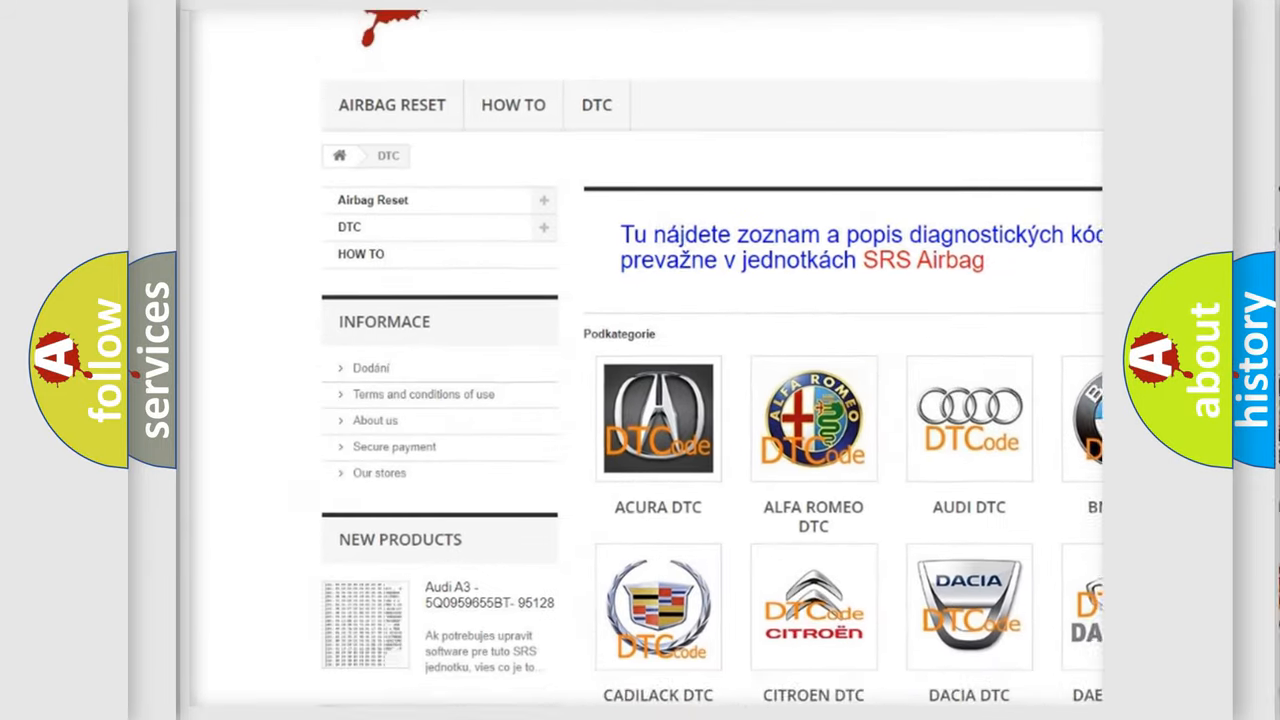
pyautogui.scroll(-3)
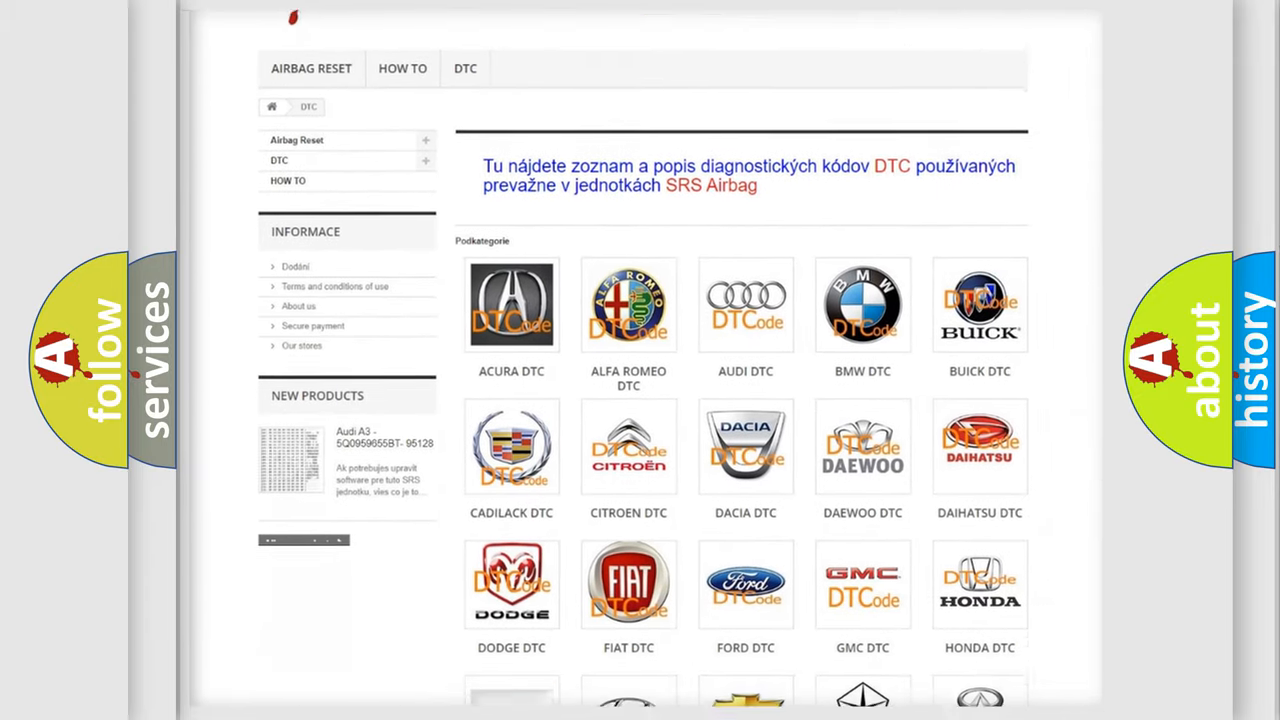
pyautogui.scroll(-3)
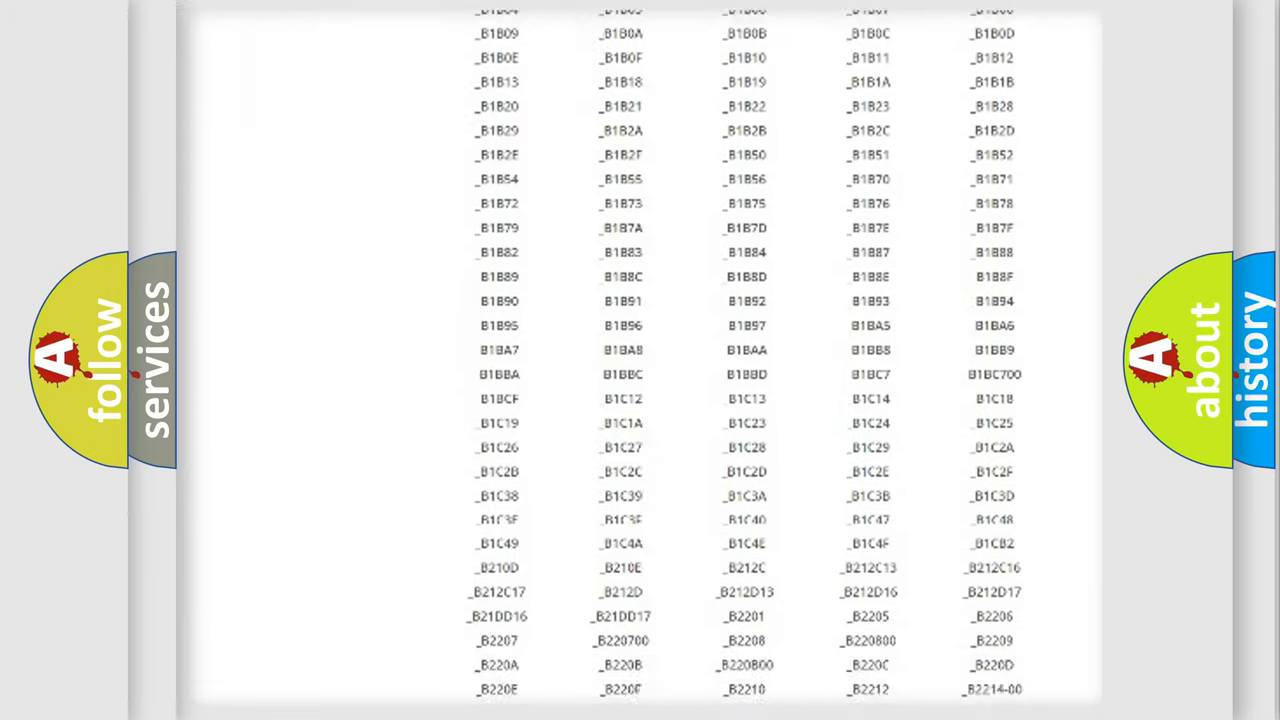
pyautogui.scroll(-3)
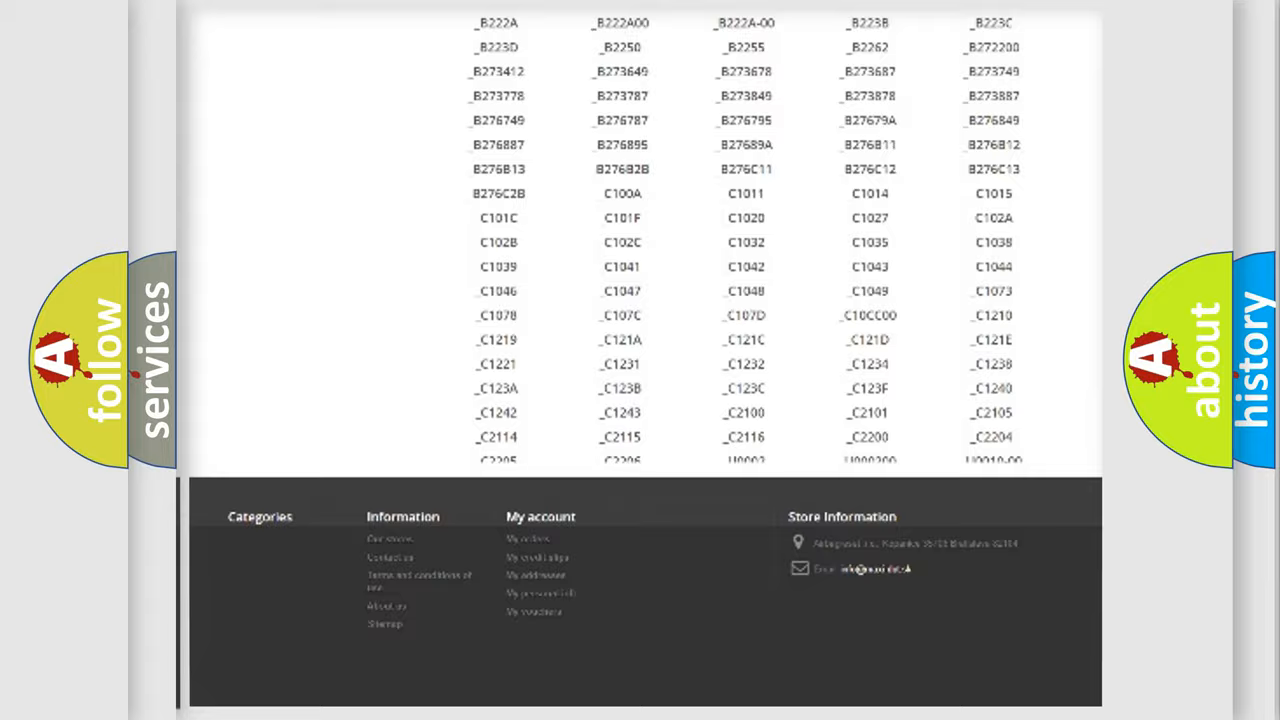